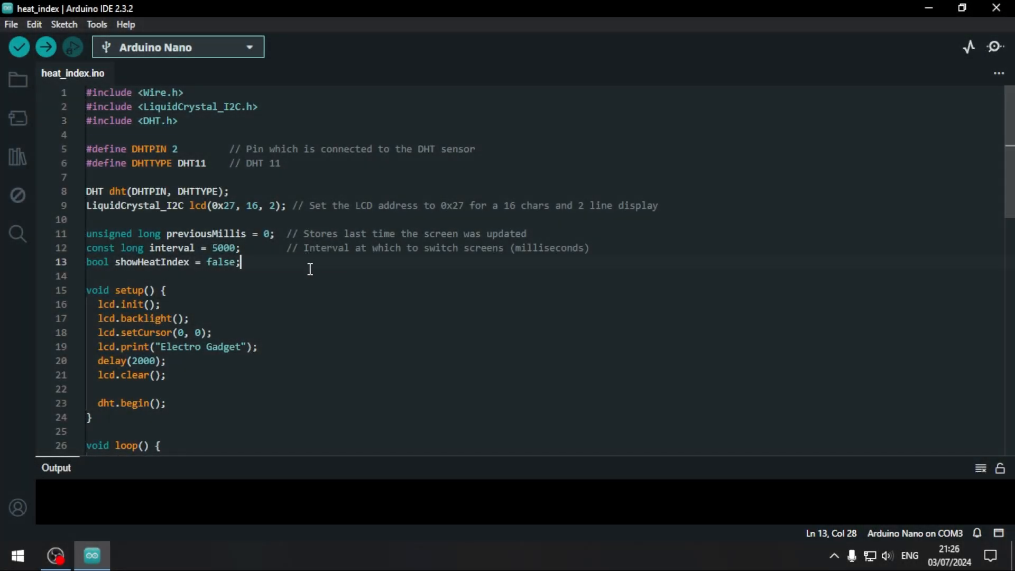
Scroll the sketch and open the Tools Processor menu to check ATmega328P (Old Bootloader)
scroll("down", 3)
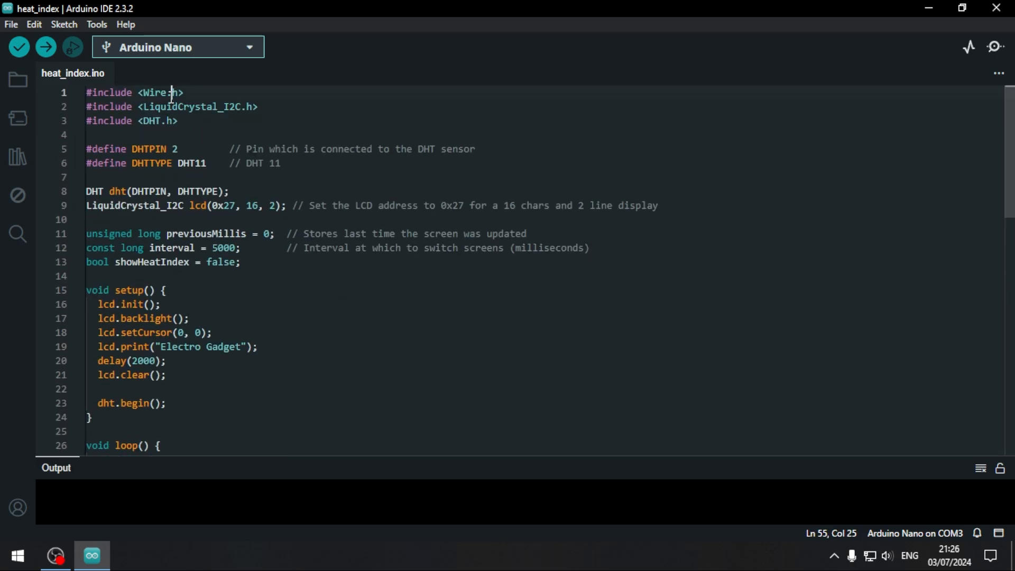
left_click(96, 25)
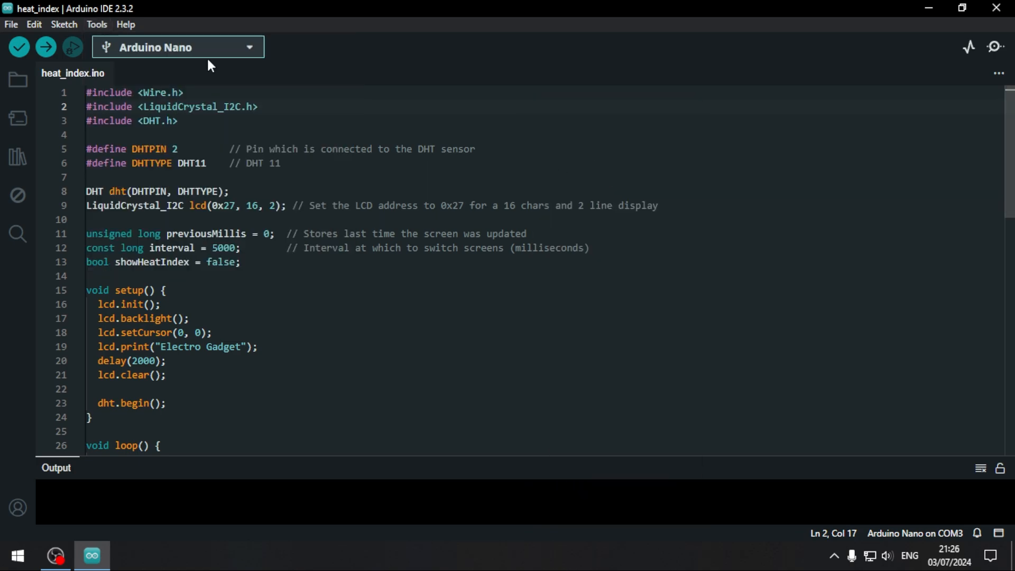
left_click(97, 25)
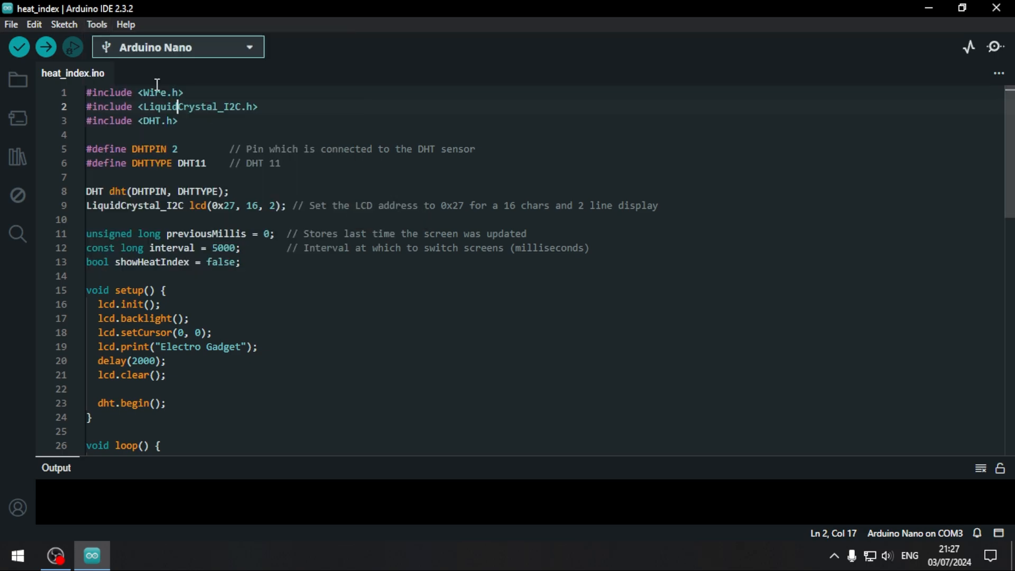
left_click(96, 25)
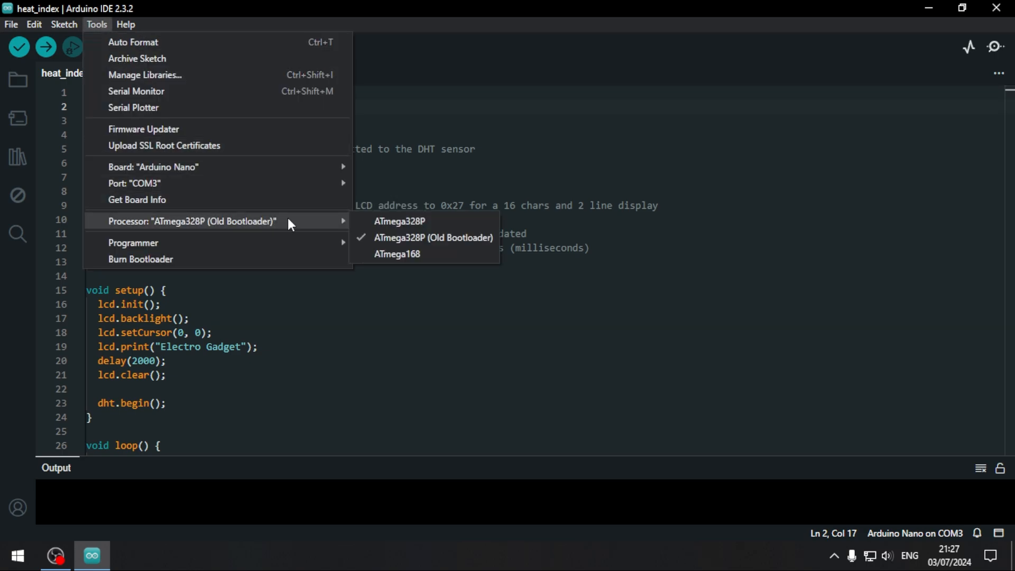
Keep ATmega328P (Old Bootloader) selected and upload the heat_index sketch to the Nano
left_click(47, 46)
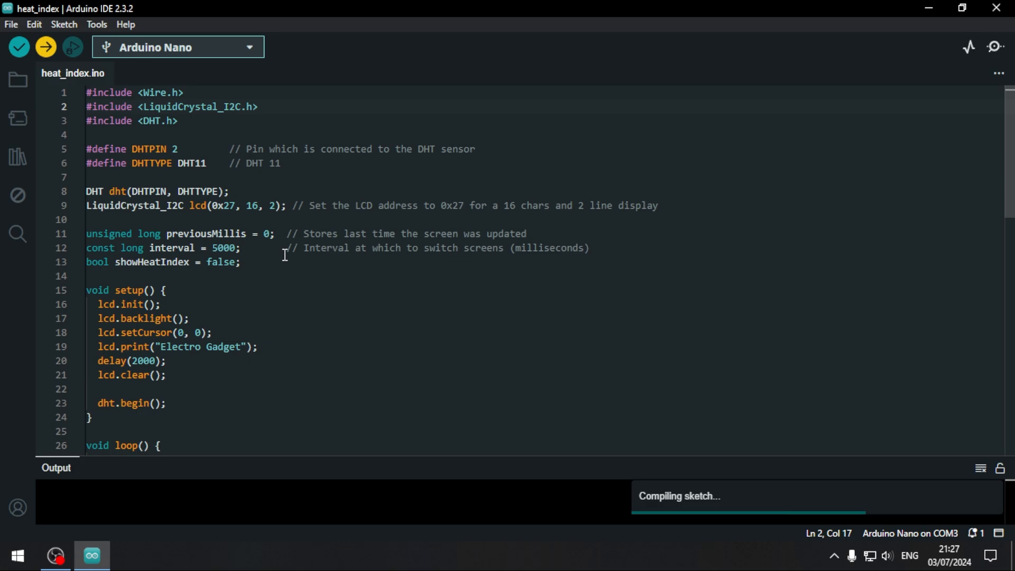
left_click(49, 45)
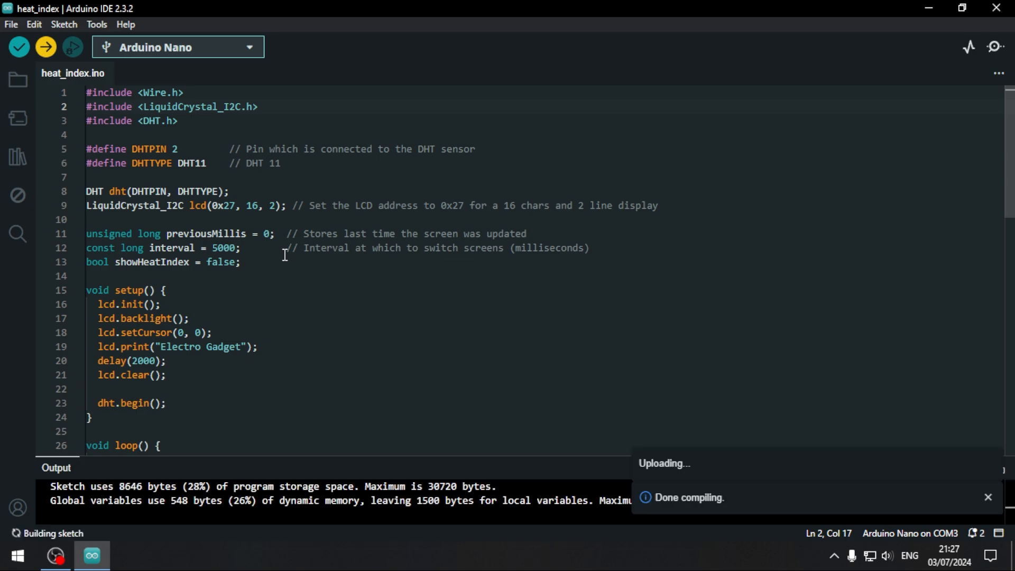